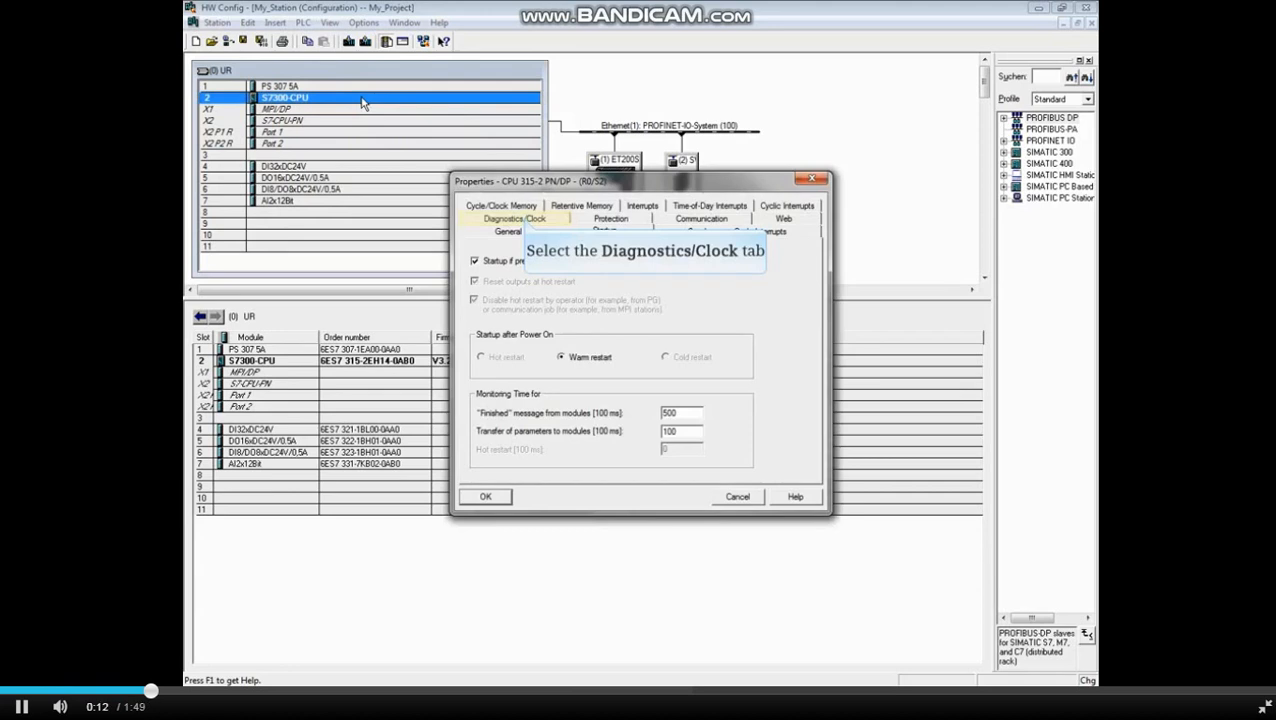
Step: Review Diagnostics/Clock: Report cause of STOP on, 50 diagnostics buffer messages, no clock synchronization
{"action": "left_click", "coordinate": [515, 230]}
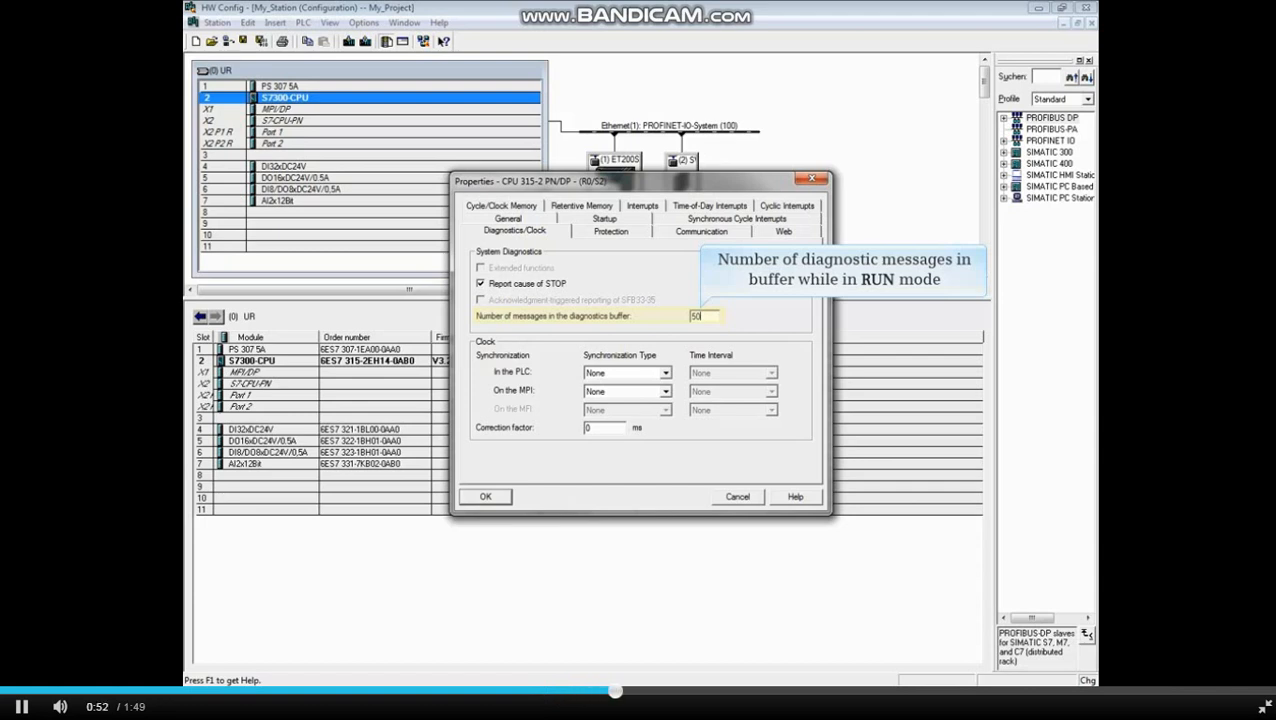
{"action": "mouse_move", "coordinate": [675, 322]}
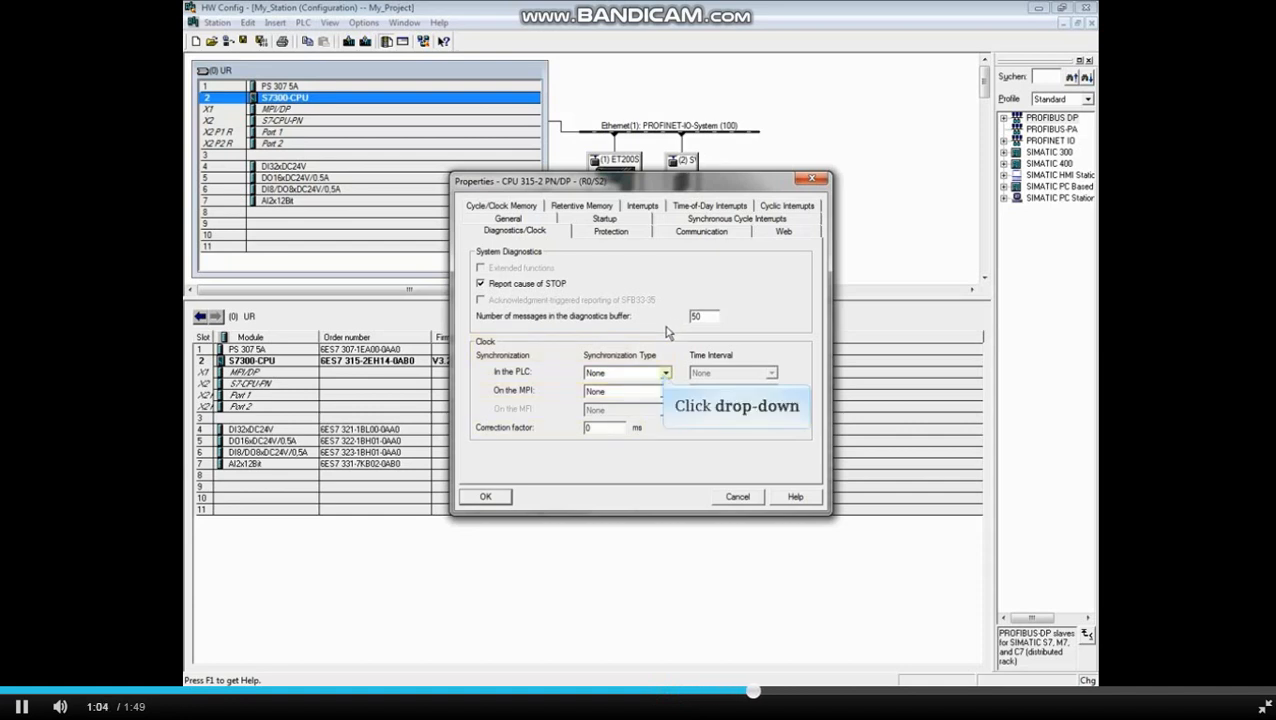
{"action": "left_click", "coordinate": [664, 372]}
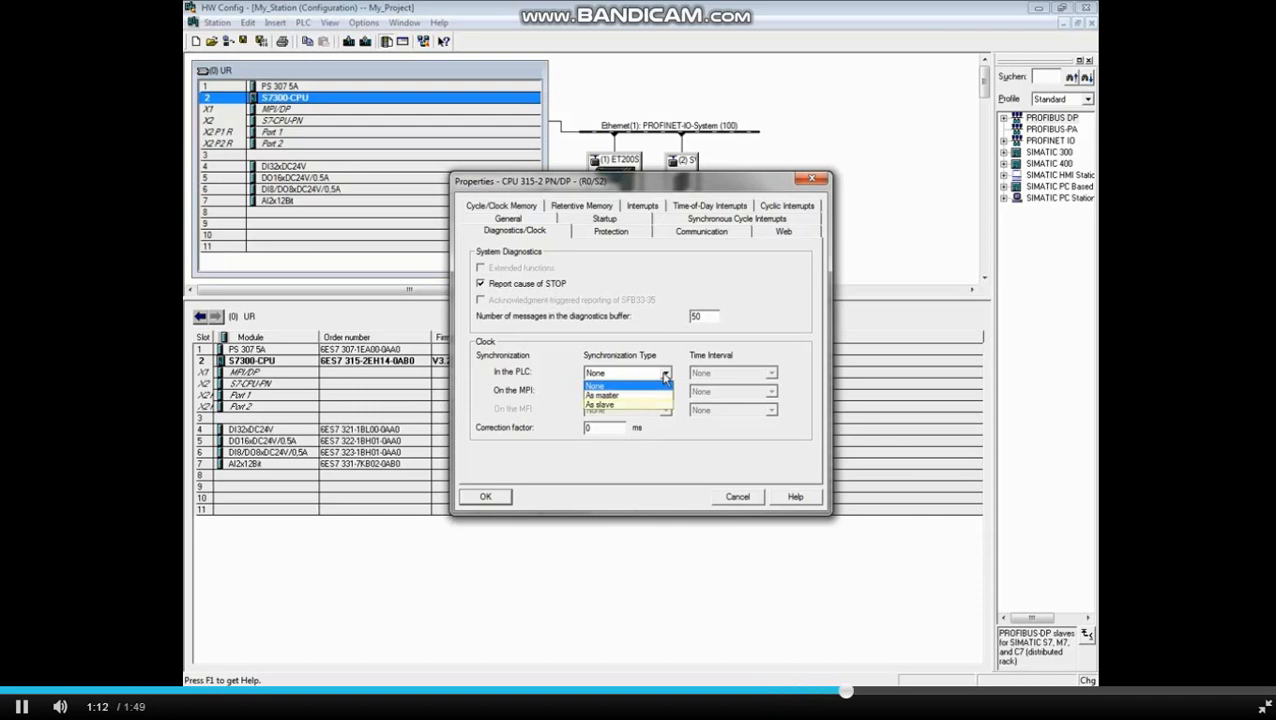
{"action": "mouse_move", "coordinate": [664, 372]}
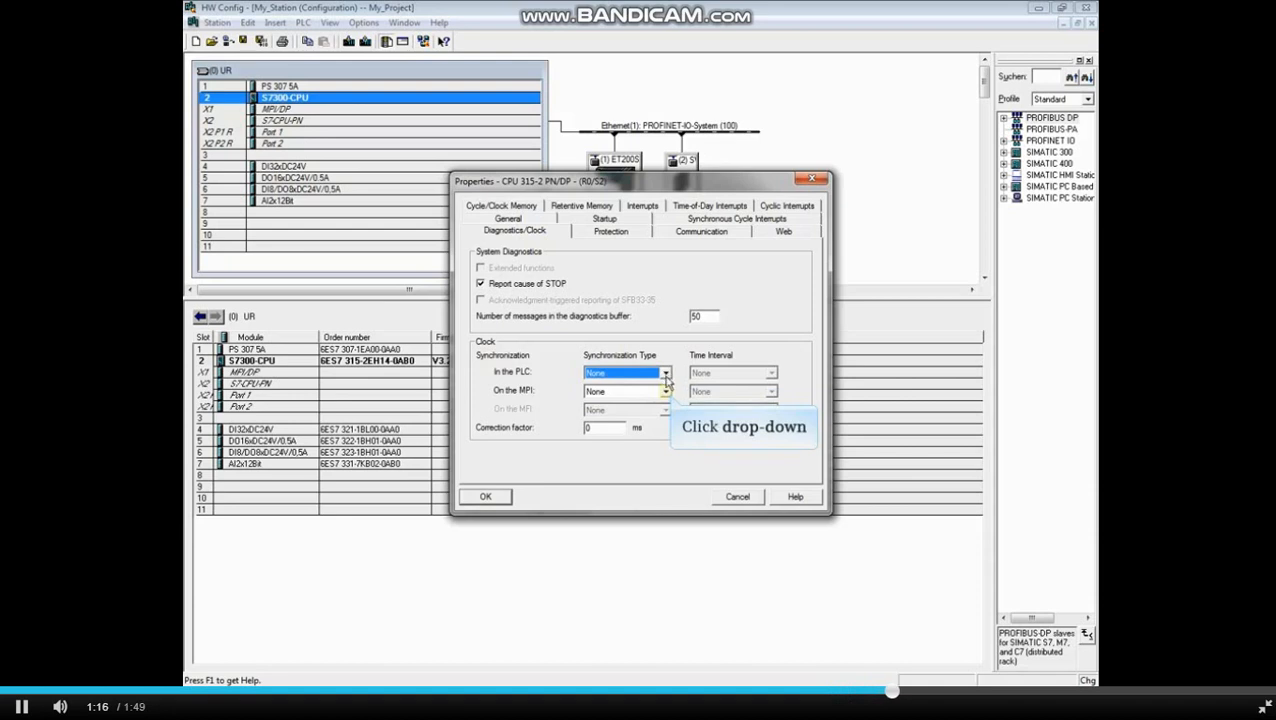
{"action": "left_click", "coordinate": [664, 391]}
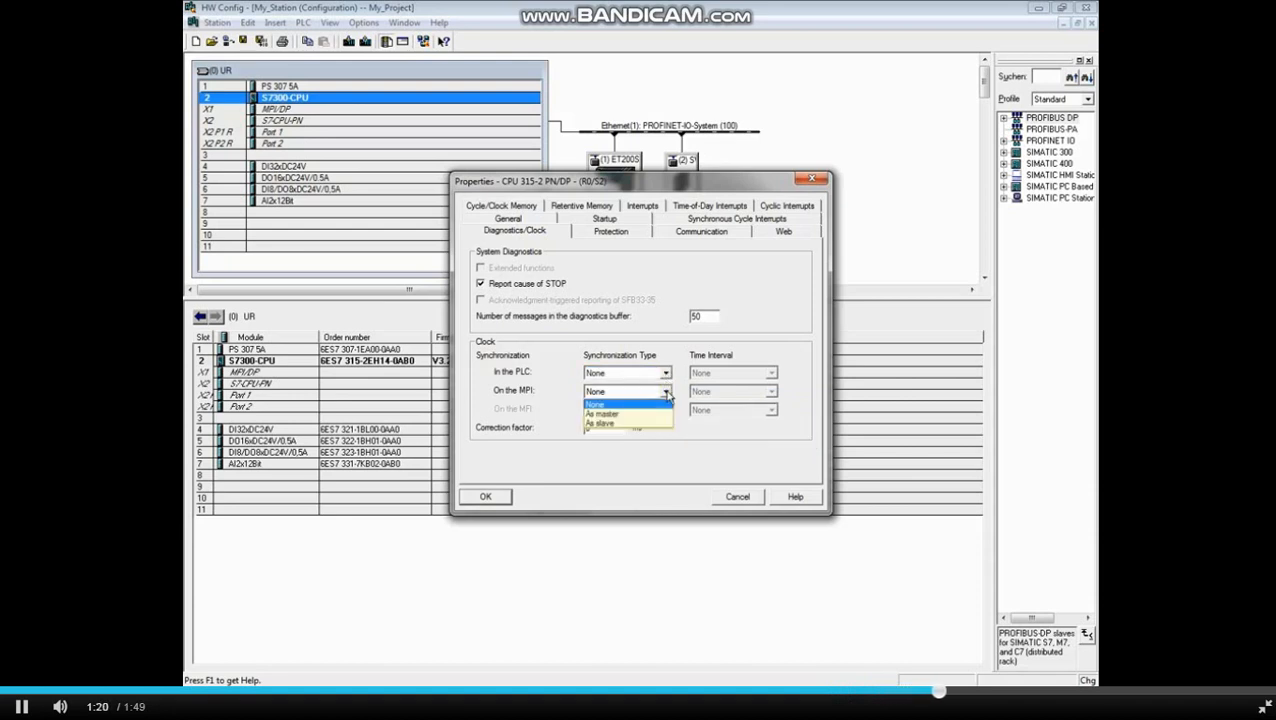
{"action": "left_click", "coordinate": [595, 391]}
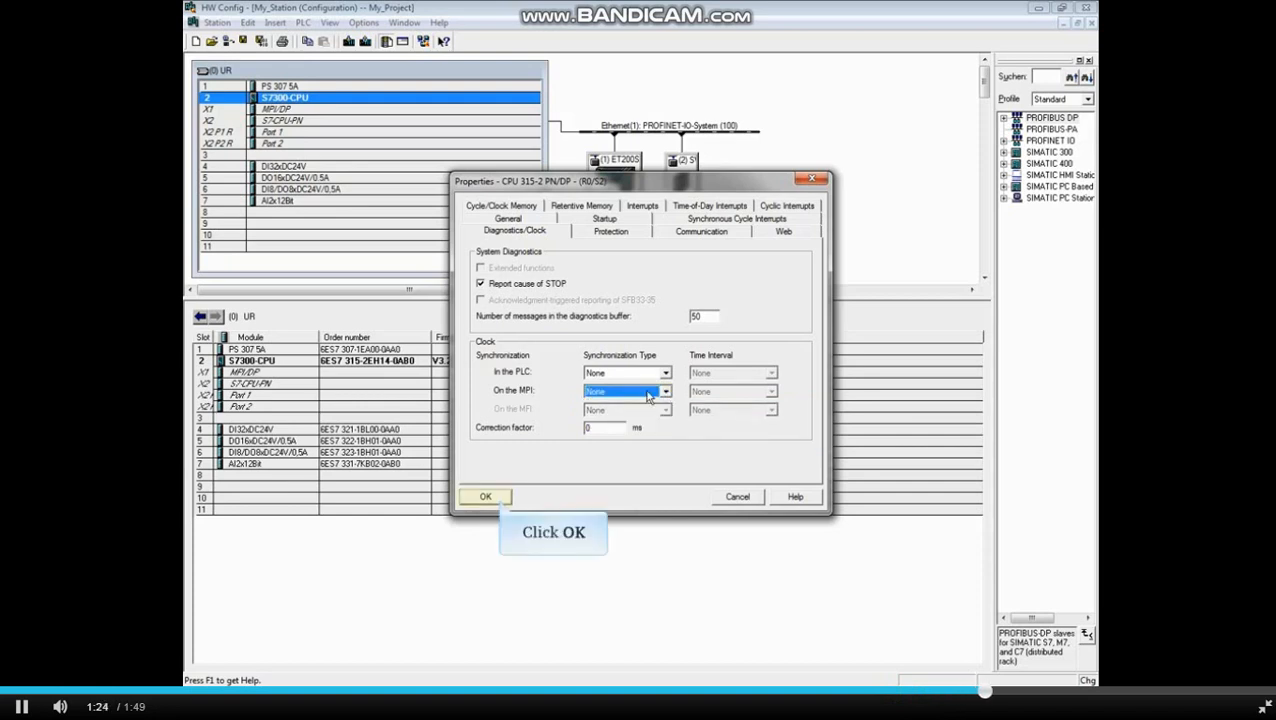
Step: Accept the CPU properties with OK, returning to the station rack configuration
{"action": "left_click", "coordinate": [485, 497]}
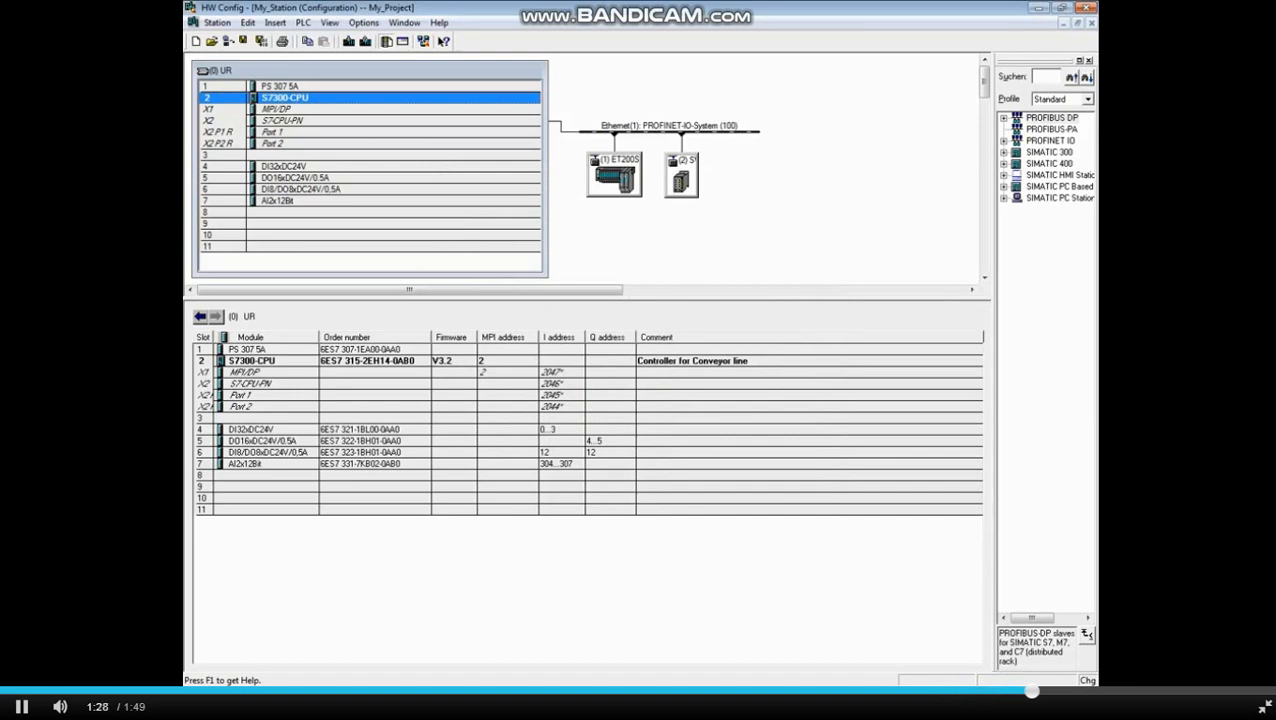
{"action": "mouse_move", "coordinate": [262, 41]}
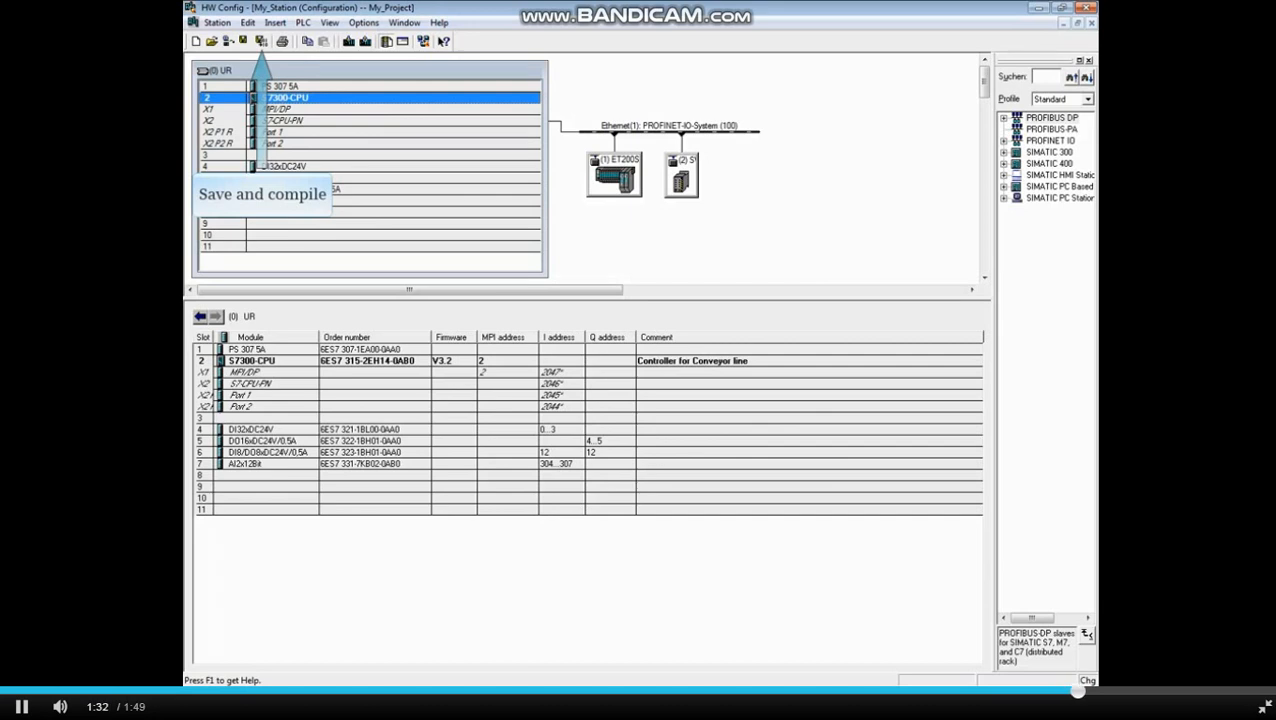
{"action": "mouse_move", "coordinate": [348, 41]}
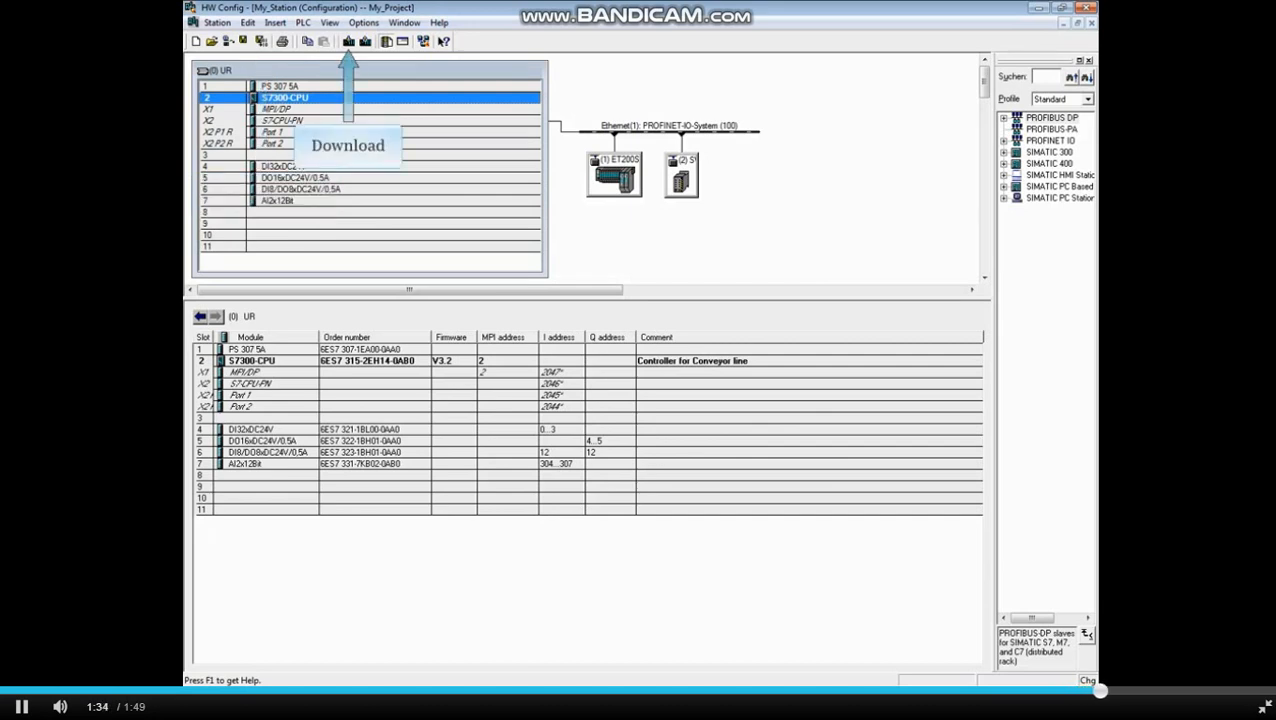